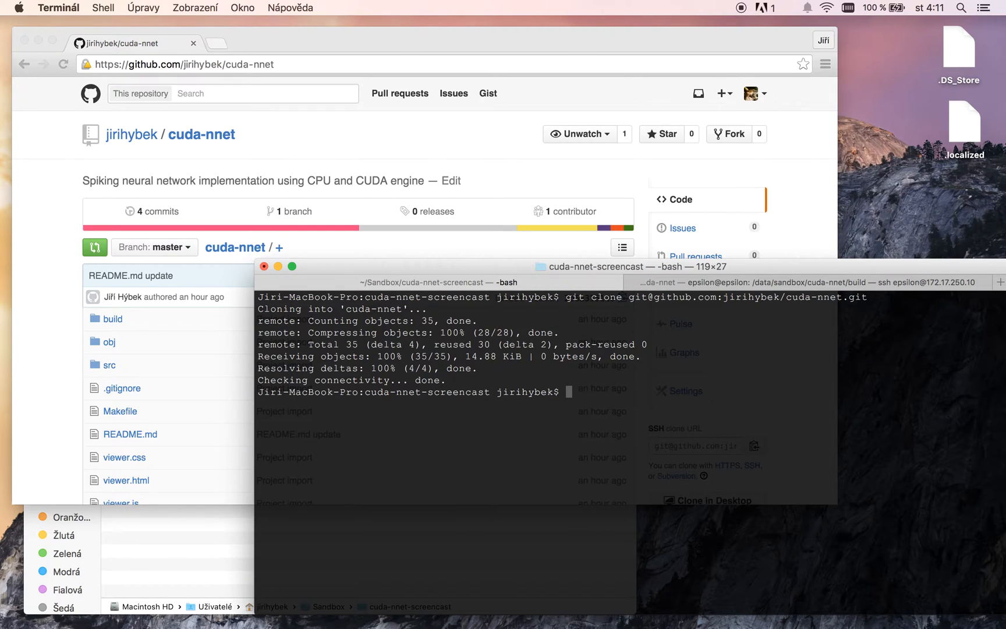
Step: Enter the cuda-nnet folder and run make to compile the sources into build/main
{"action": "type", "text": "cd cuda-nnet/"}
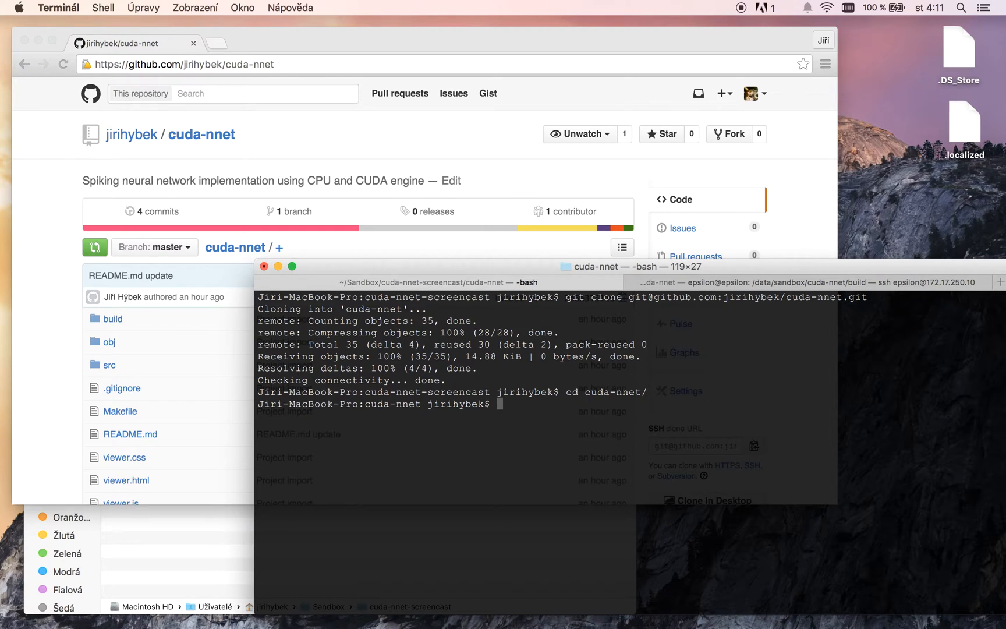
{"action": "type", "text": "make"}
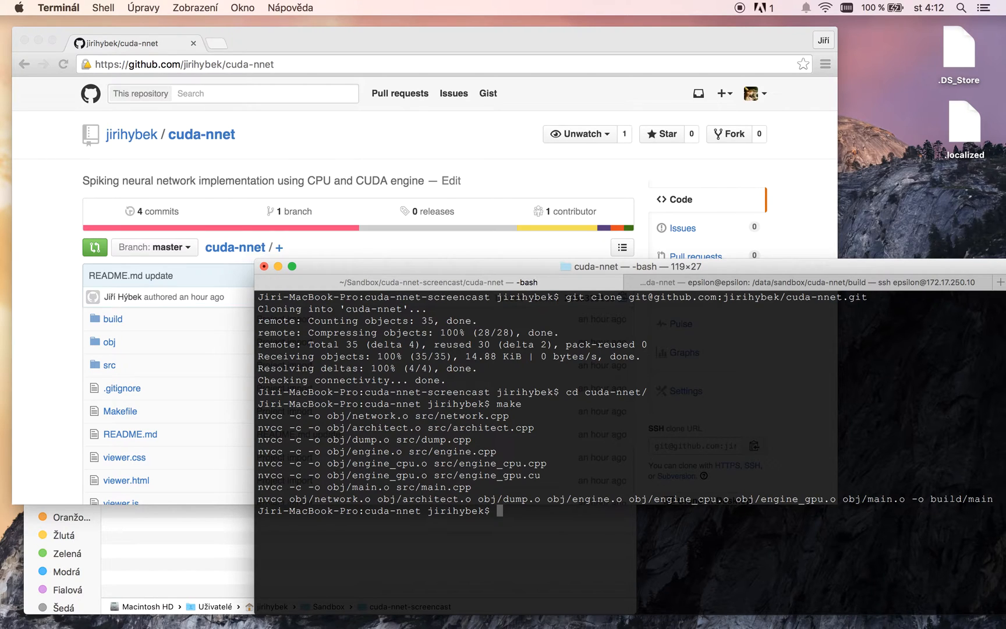
Step: Run make run to simulate the 5-3-17-5 network on the CPU, then list the files
{"action": "type", "text": "make run"}
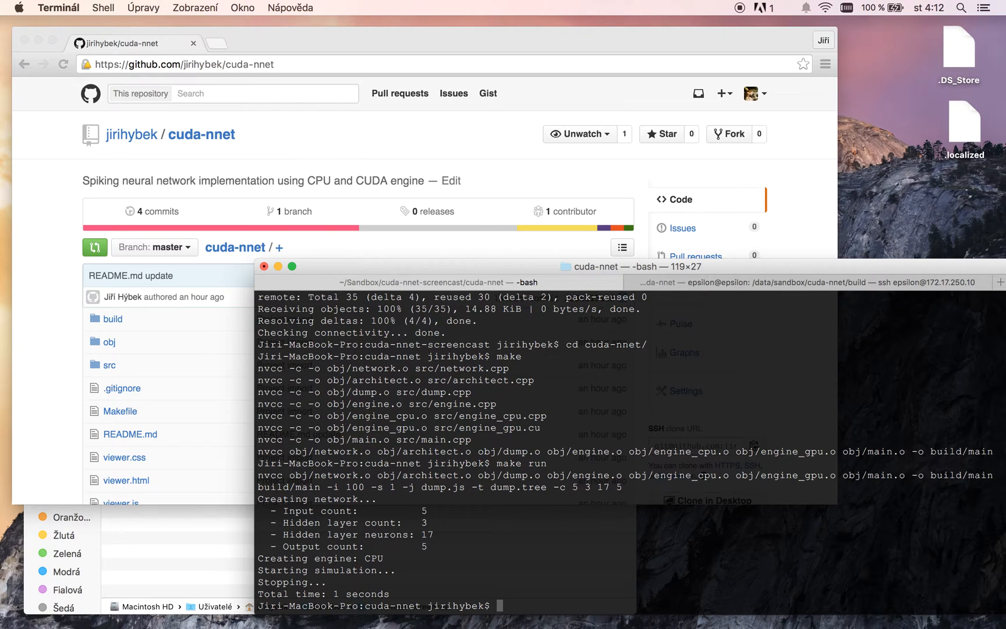
{"action": "type", "text": "ls"}
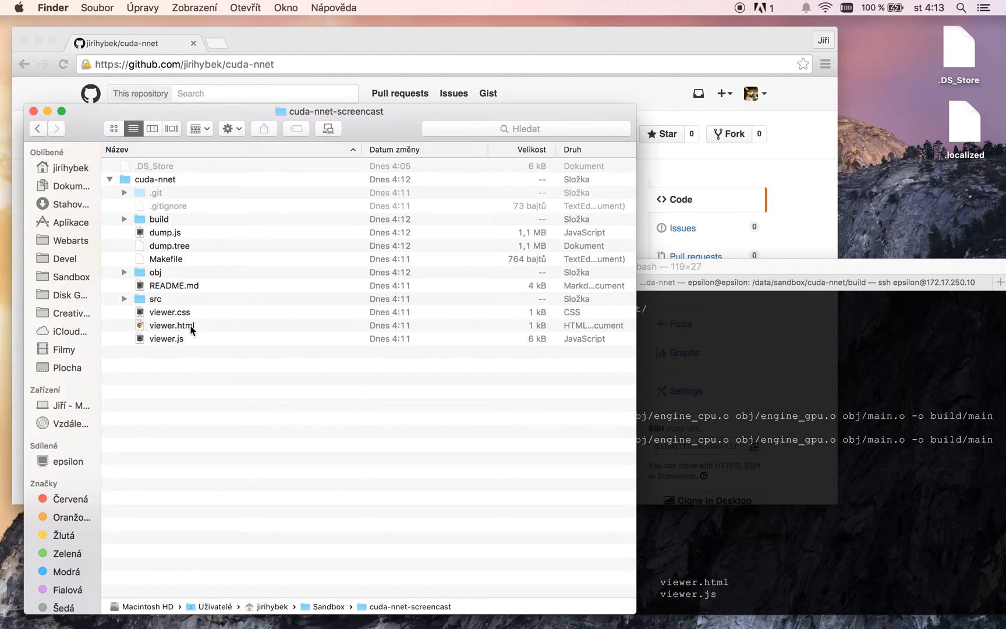
{"action": "mouse_move", "coordinate": [211, 330]}
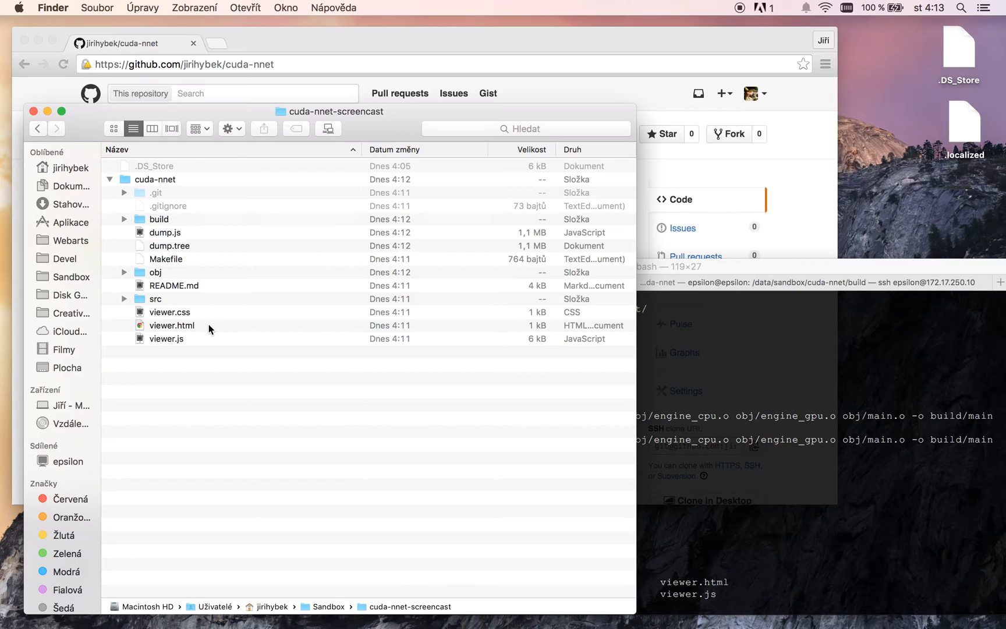
Step: Open viewer.html from the cuda-nnet folder in the browser
{"action": "key", "text": "cmd+a"}
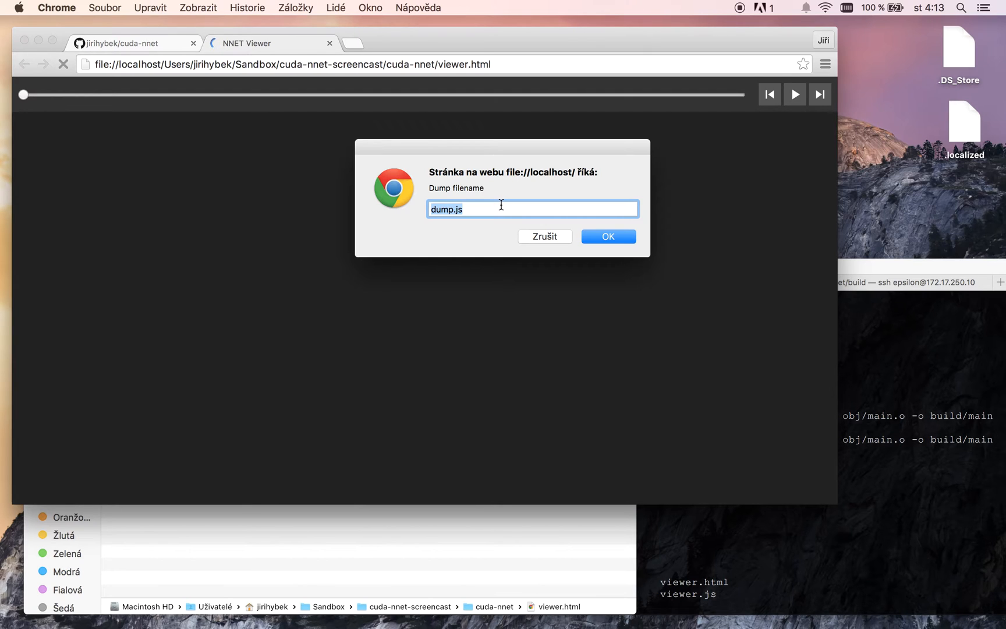
Step: Load dump.js, step and play the spiking animation, then return to the GitHub README
{"action": "left_click", "coordinate": [606, 237]}
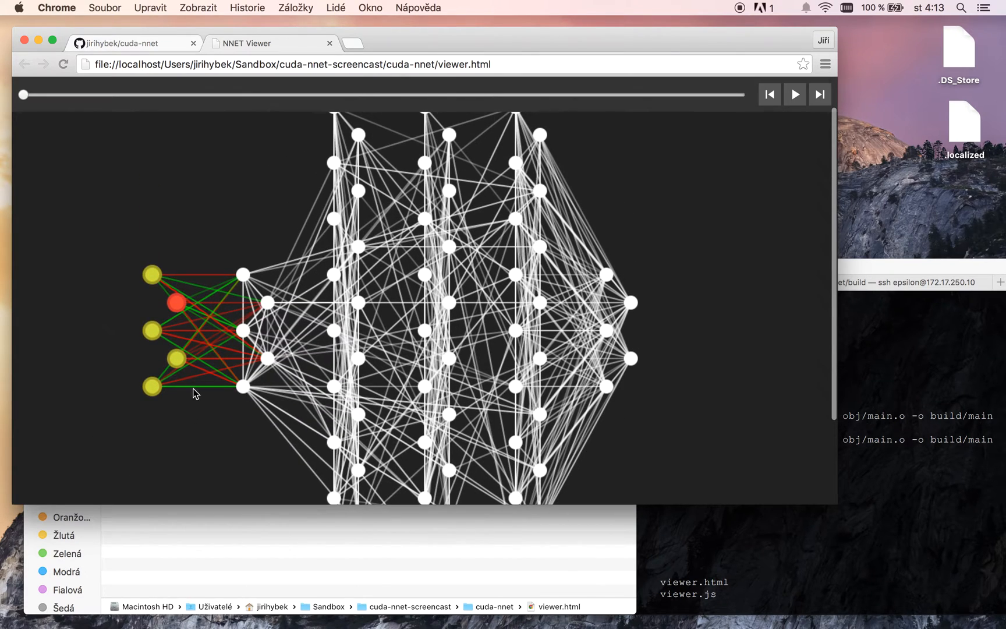
{"action": "mouse_move", "coordinate": [289, 361]}
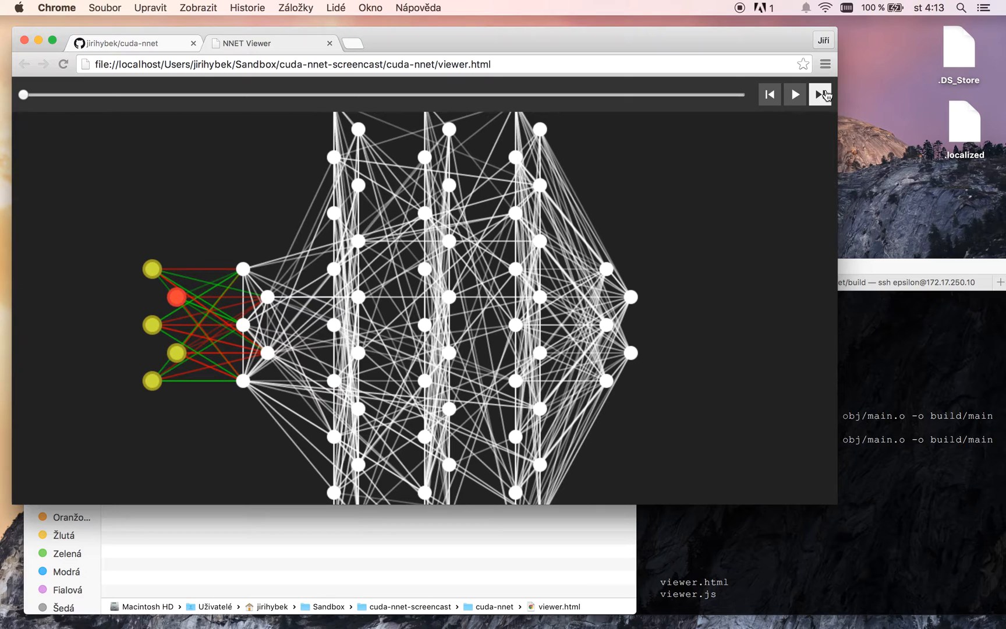
{"action": "left_click", "coordinate": [820, 94]}
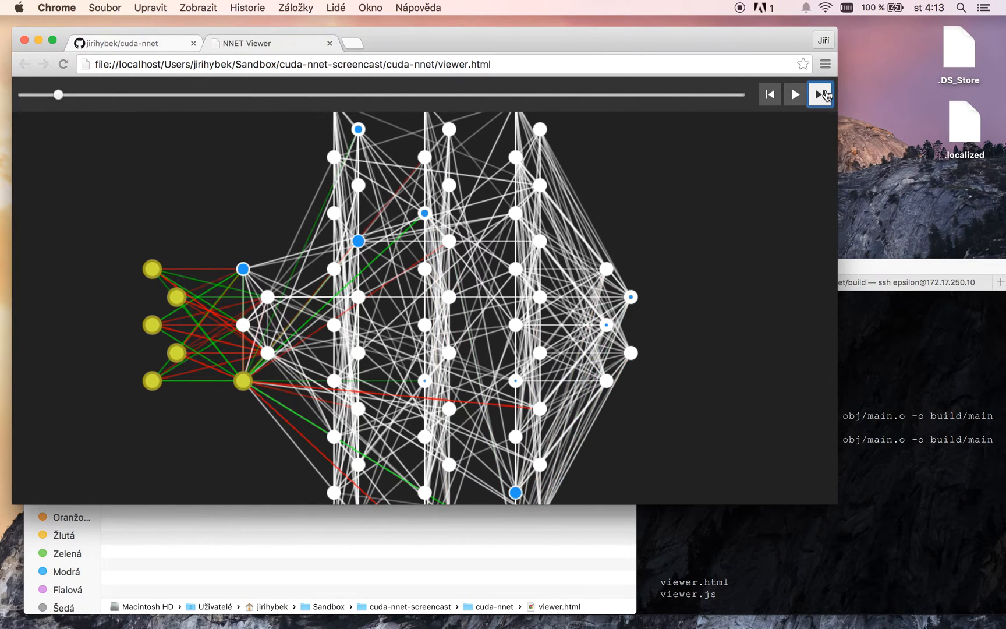
{"action": "left_click", "coordinate": [794, 94]}
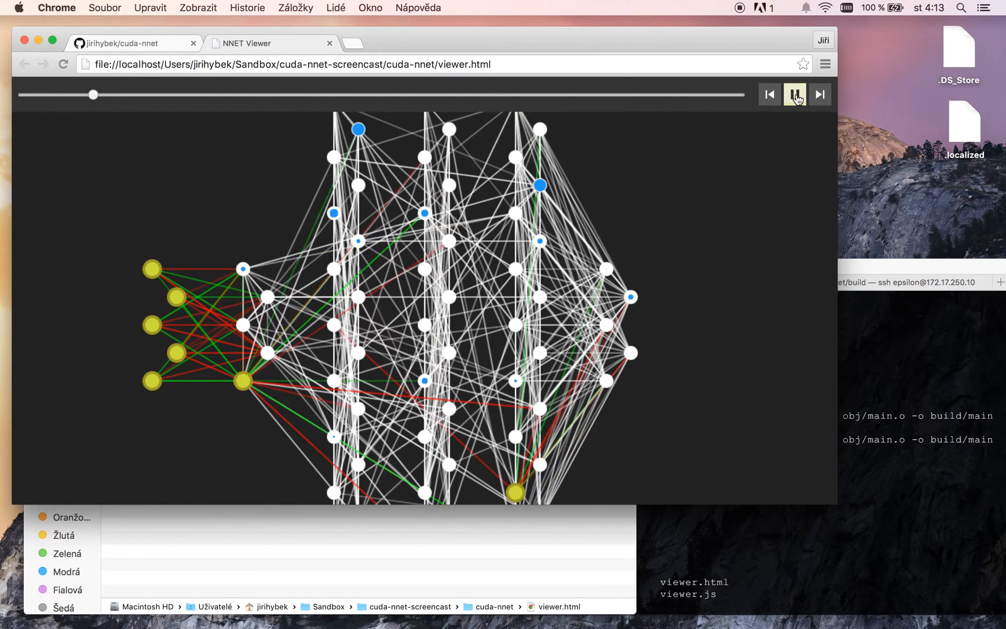
{"action": "left_click", "coordinate": [794, 94]}
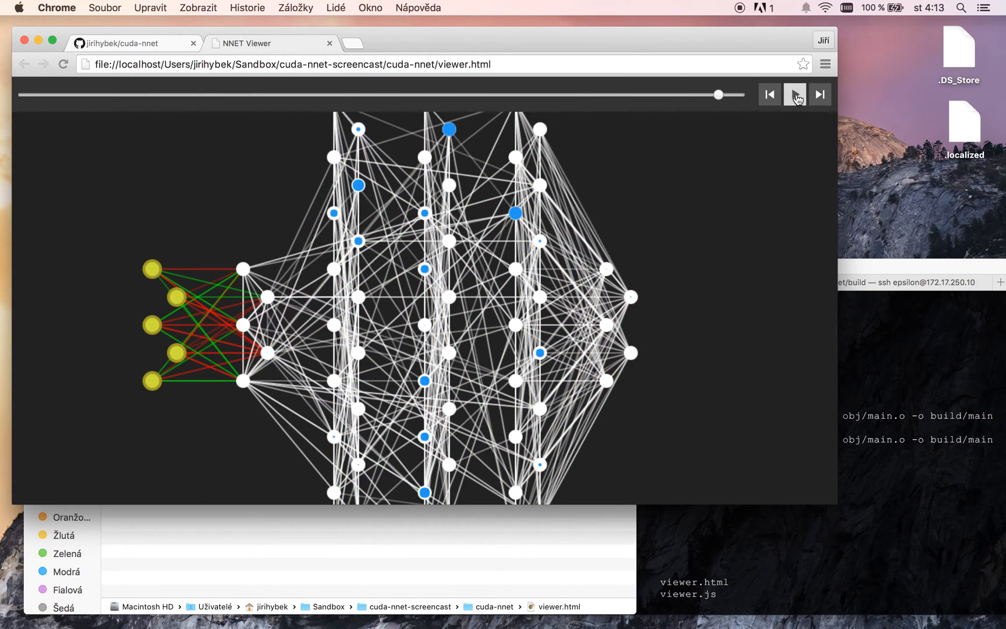
{"action": "left_click", "coordinate": [133, 43]}
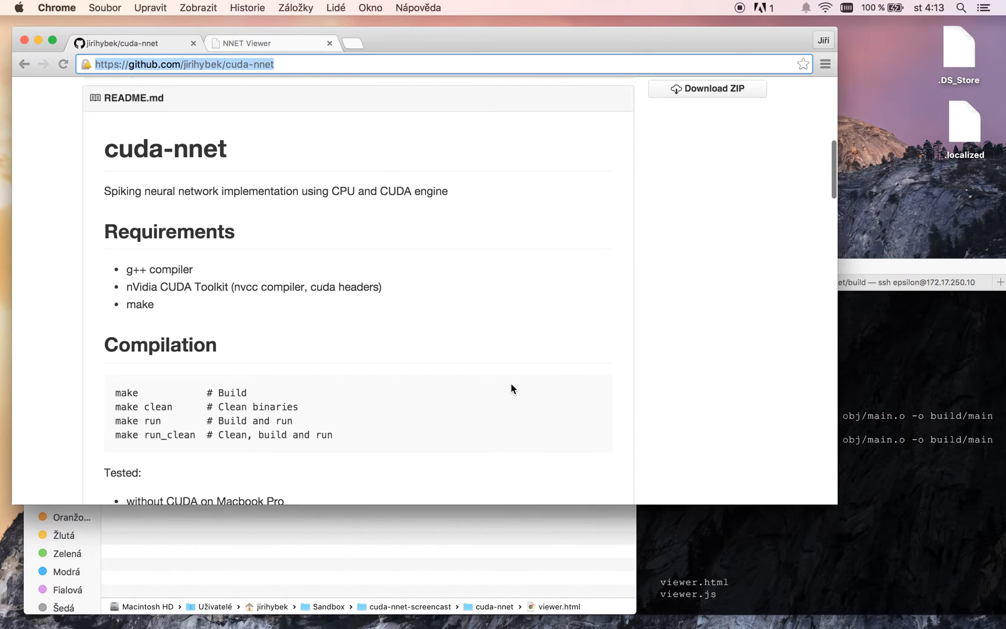
Step: Scroll the README down to the Usage options and Examples
{"action": "scroll", "scroll_direction": "down", "scroll_amount": 3}
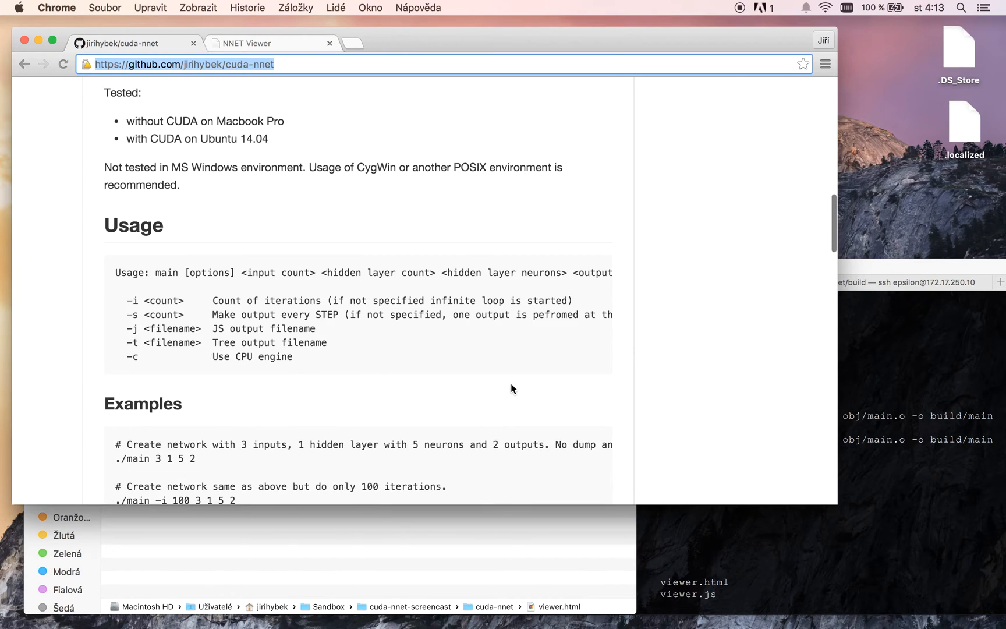
{"action": "scroll", "scroll_direction": "down", "scroll_amount": 3}
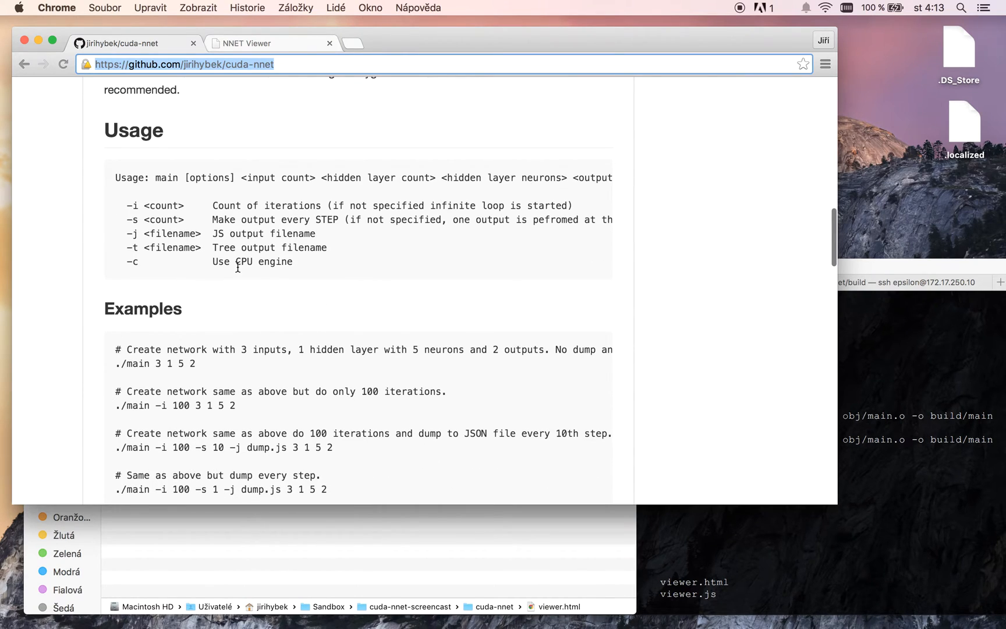
{"action": "mouse_move", "coordinate": [378, 276]}
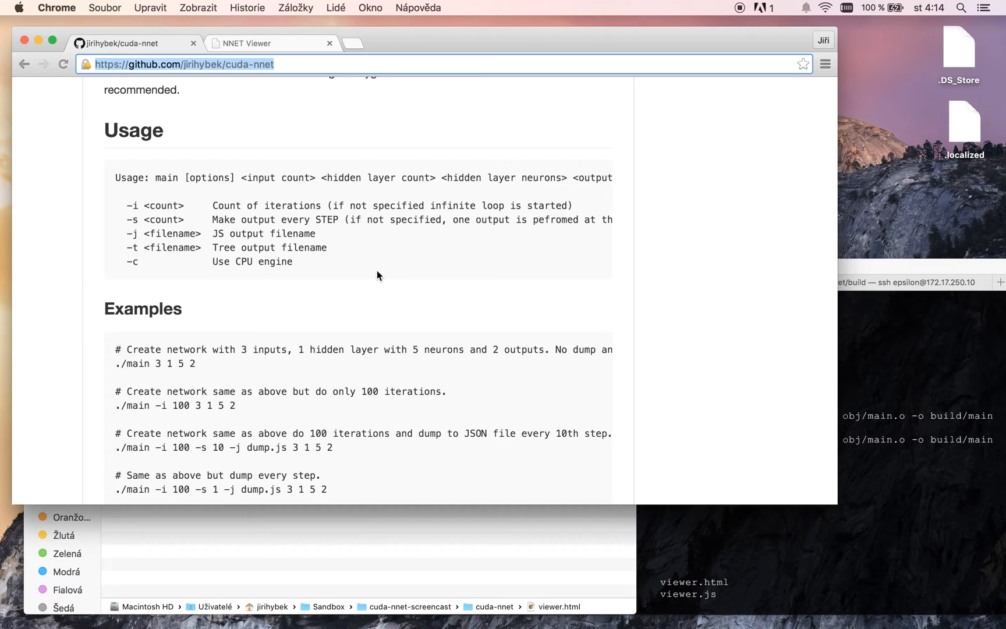
{"action": "mouse_move", "coordinate": [890, 380]}
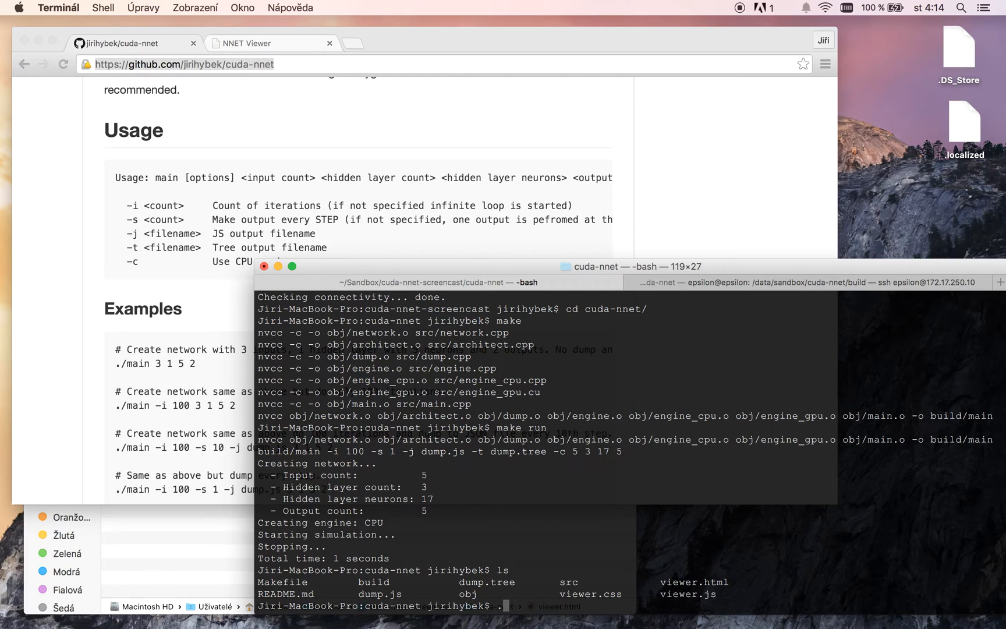
Step: Run ./build/main 5 3 17 5 on the CPU and stop it manually after 5 seconds
{"action": "type", "text": "./build/main"}
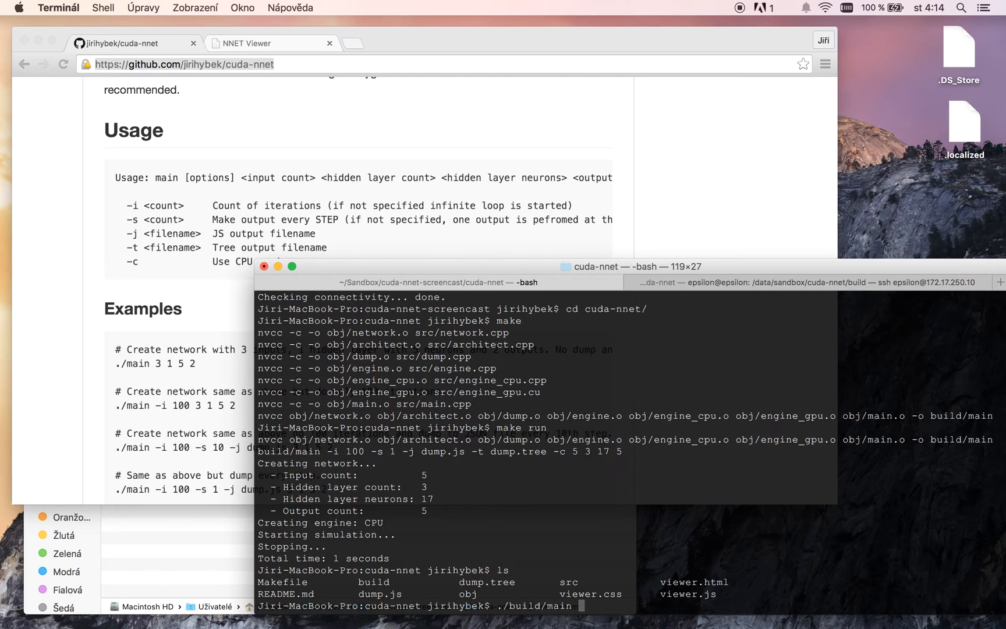
{"action": "type", "text": "5 3 17 5"}
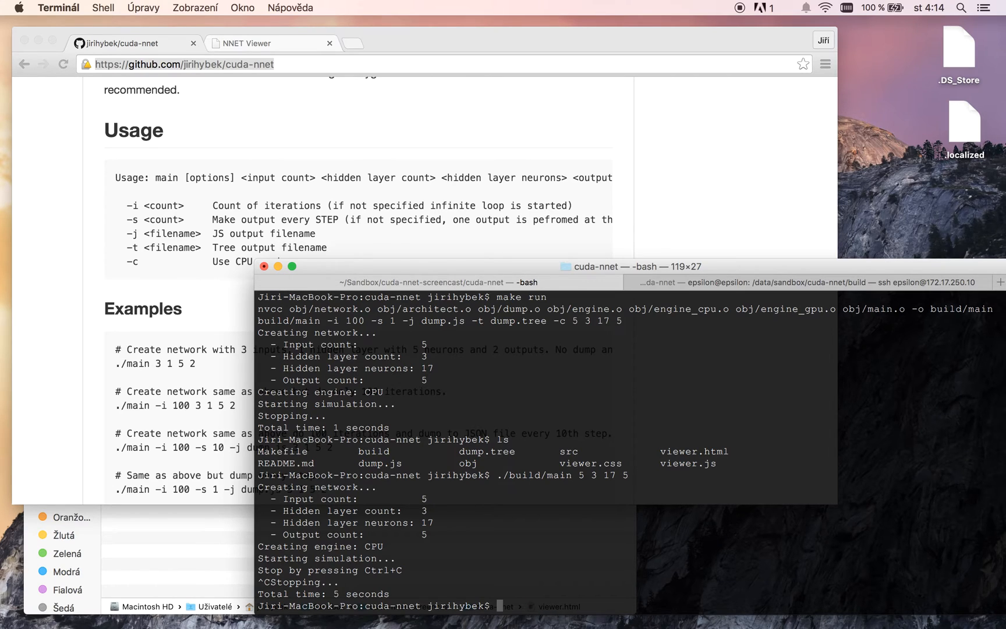
Step: Run ./build/main -i 10 -s 2 -t dump.tree 5 3 17 5, then list the files
{"action": "type", "text": "./build/main 5 3 17 5"}
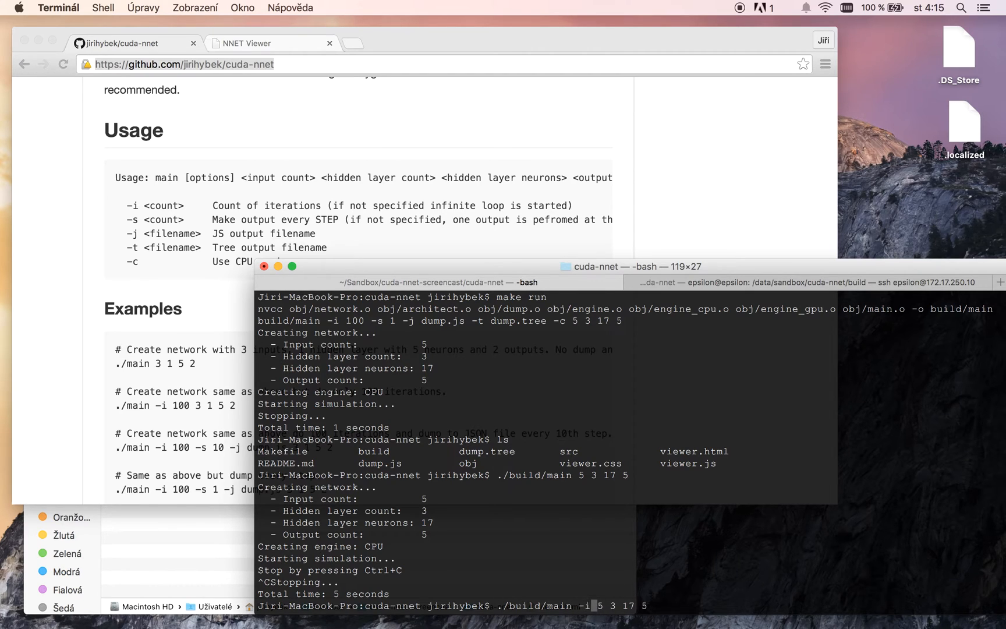
{"action": "type", "text": "0"}
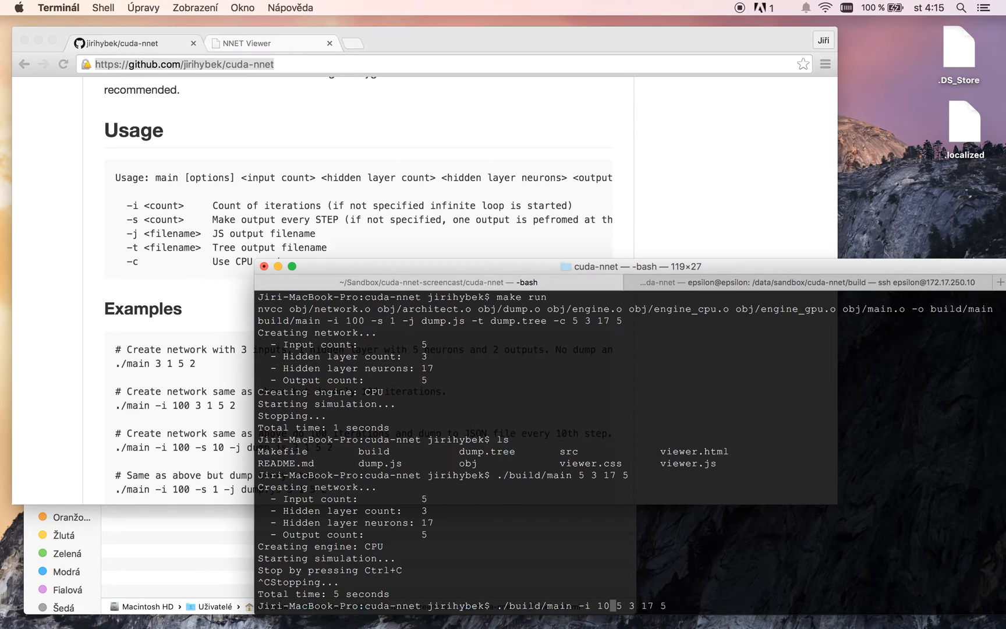
{"action": "type", "text": "-s 2"}
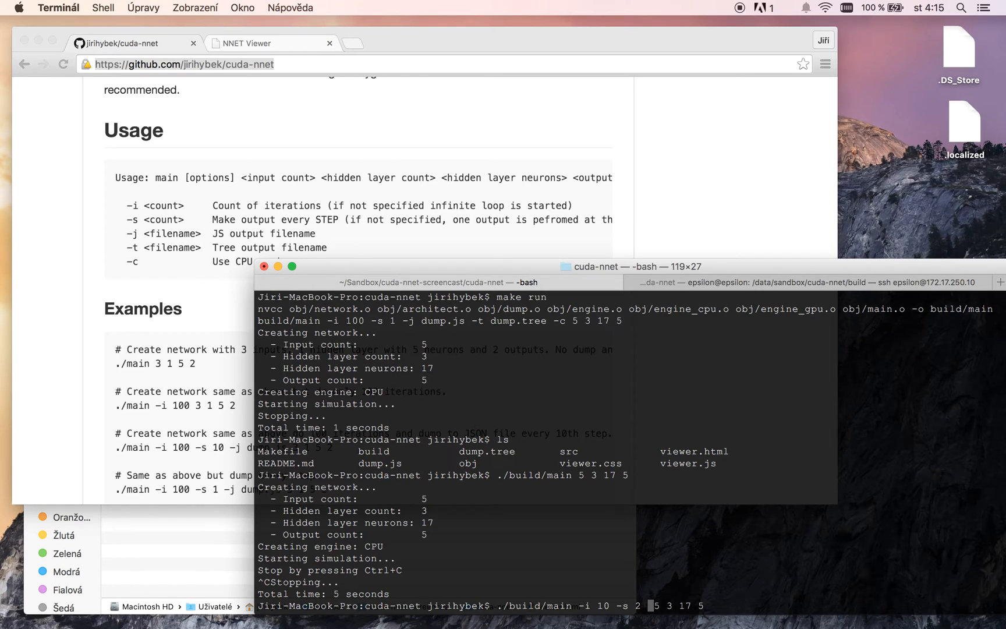
{"action": "type", "text": "-t"}
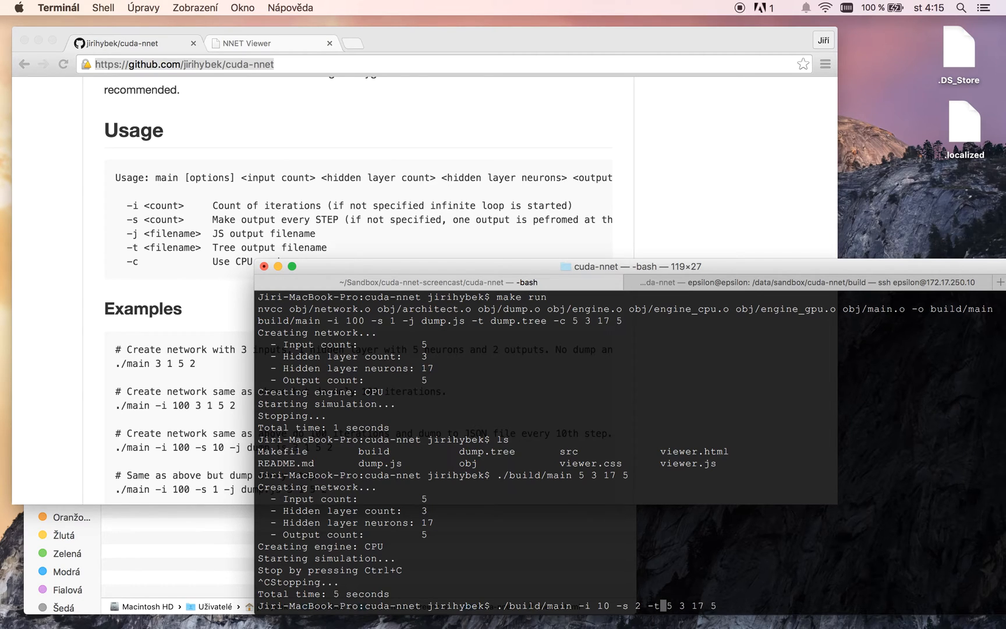
{"action": "type", "text": "dump.tree"}
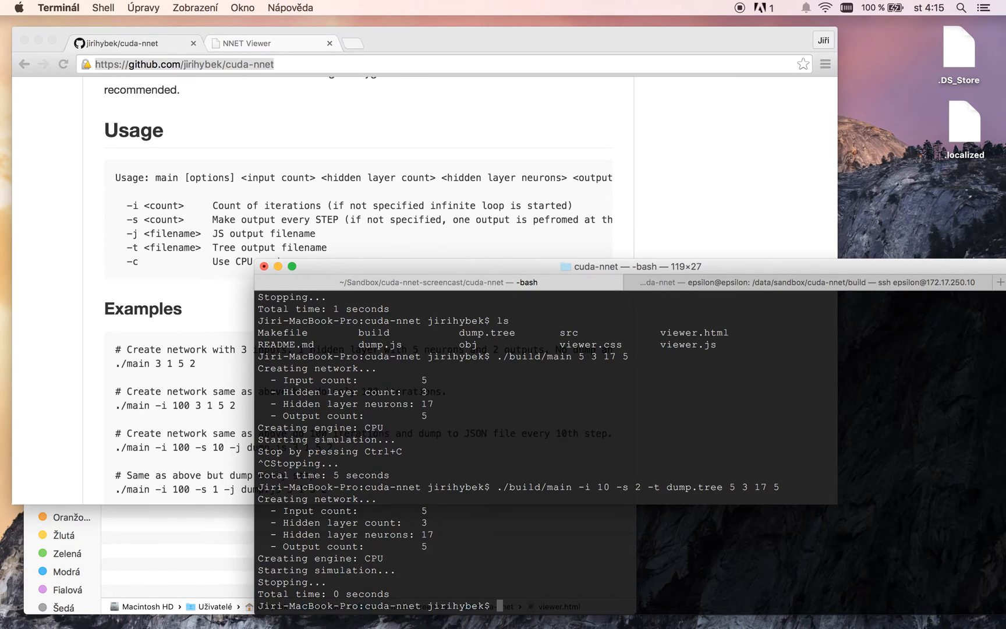
{"action": "scroll", "scroll_direction": "down", "scroll_amount": 3}
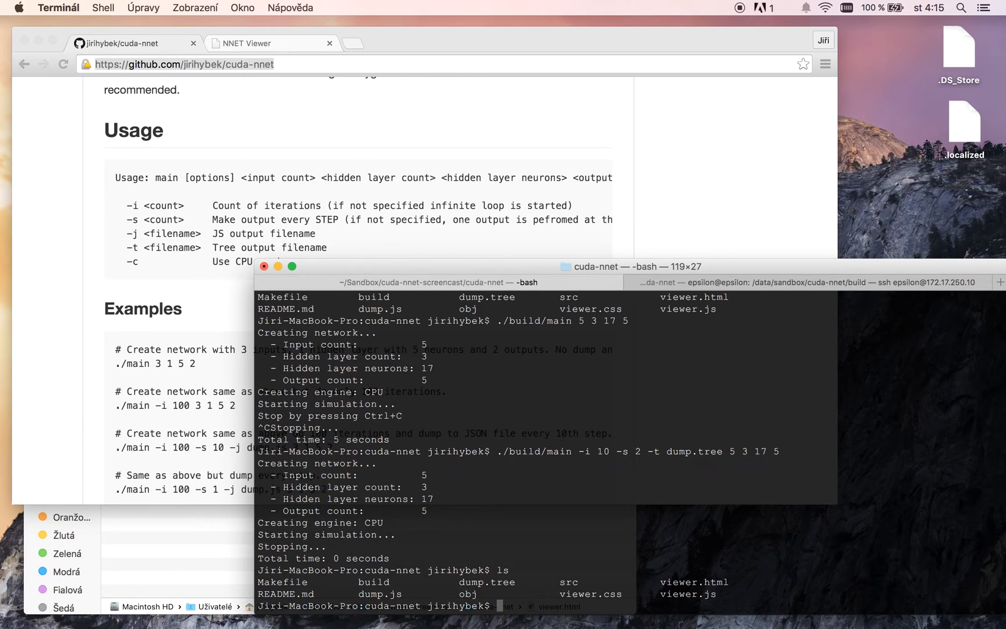
Step: Print dump.tree with cat and scroll through each layer's thresholds, values and weights
{"action": "type", "text": "cat"}
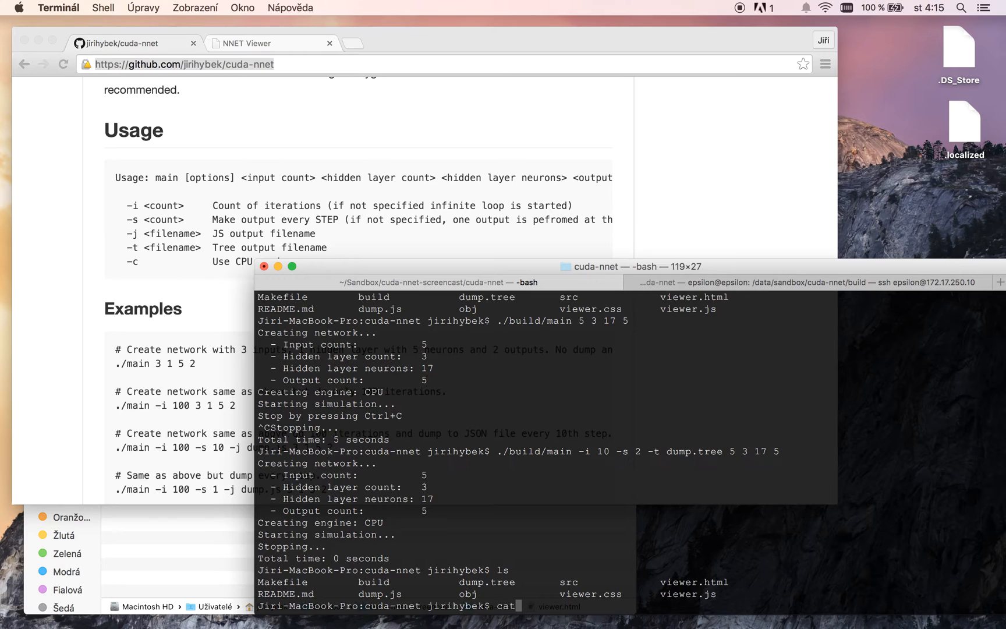
{"action": "type", "text": "dump.tr"}
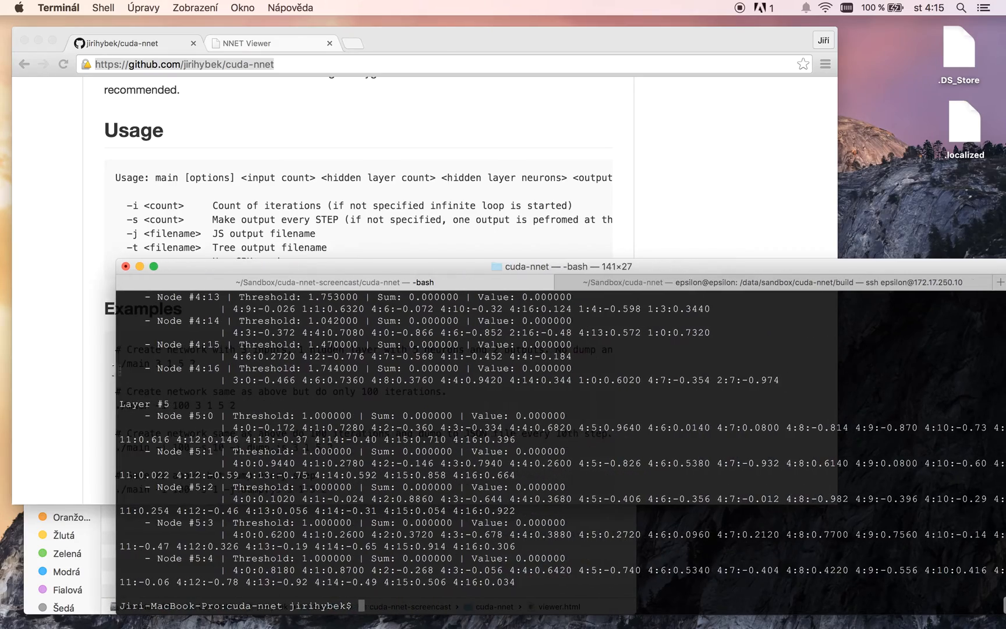
{"action": "scroll", "scroll_direction": "down", "scroll_amount": 3}
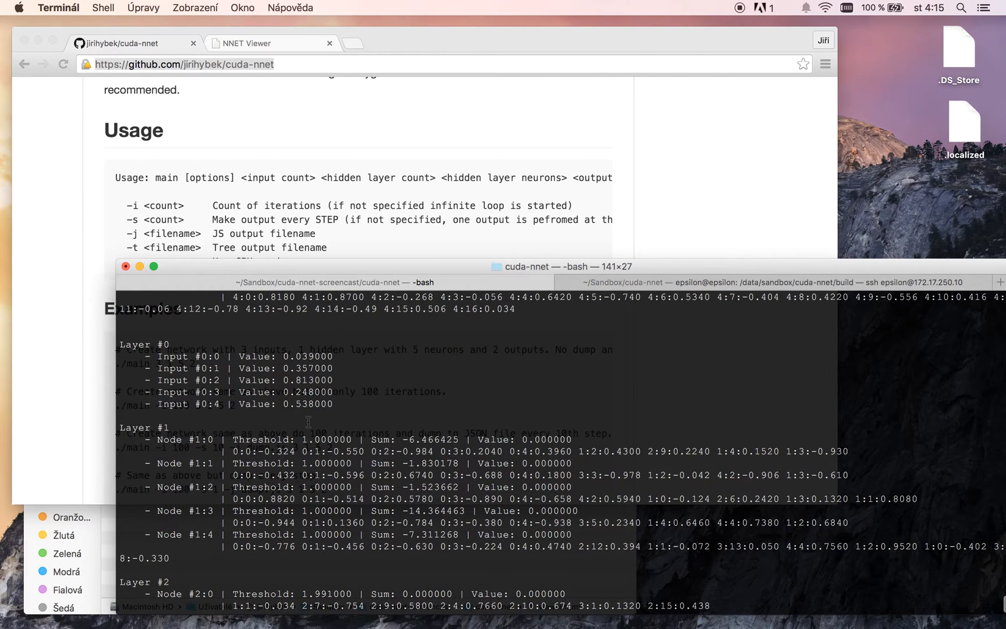
{"action": "scroll", "scroll_direction": "down", "scroll_amount": 3}
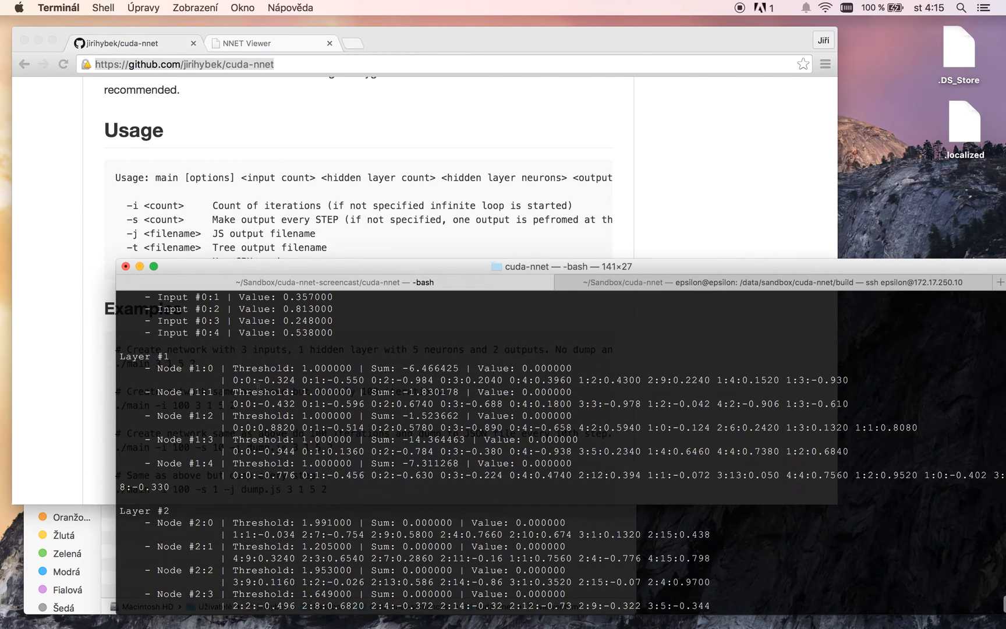
{"action": "scroll", "scroll_direction": "down", "scroll_amount": 3}
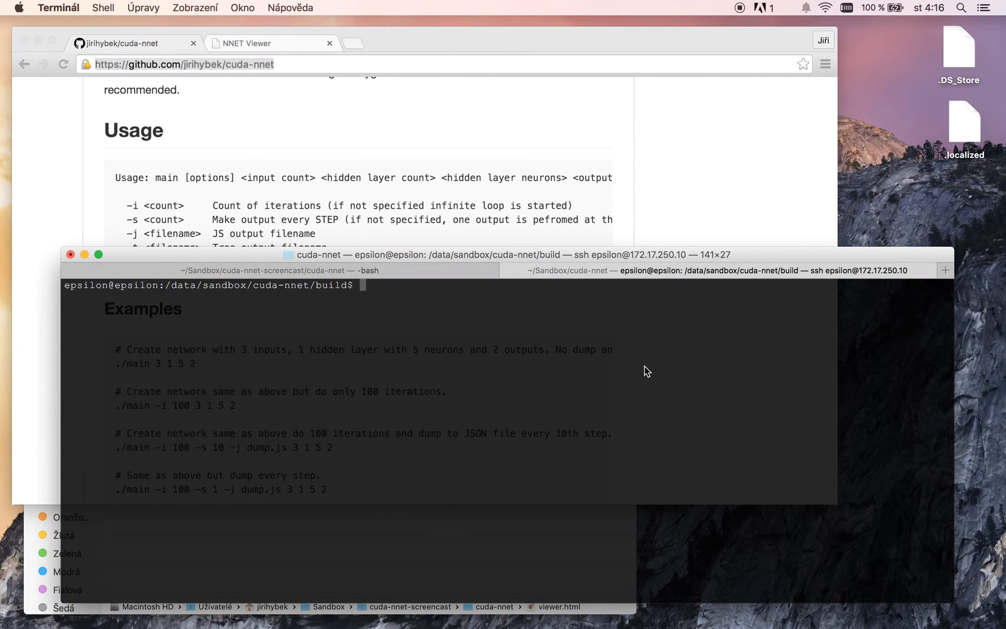
Step: Run ./main -i 100 -c 10 3 1000 10 on epsilon, simulating 1000 neurons on the CPU in 2 seconds
{"action": "type", "text": "./main -i 50000 -c 5 2 10 3"}
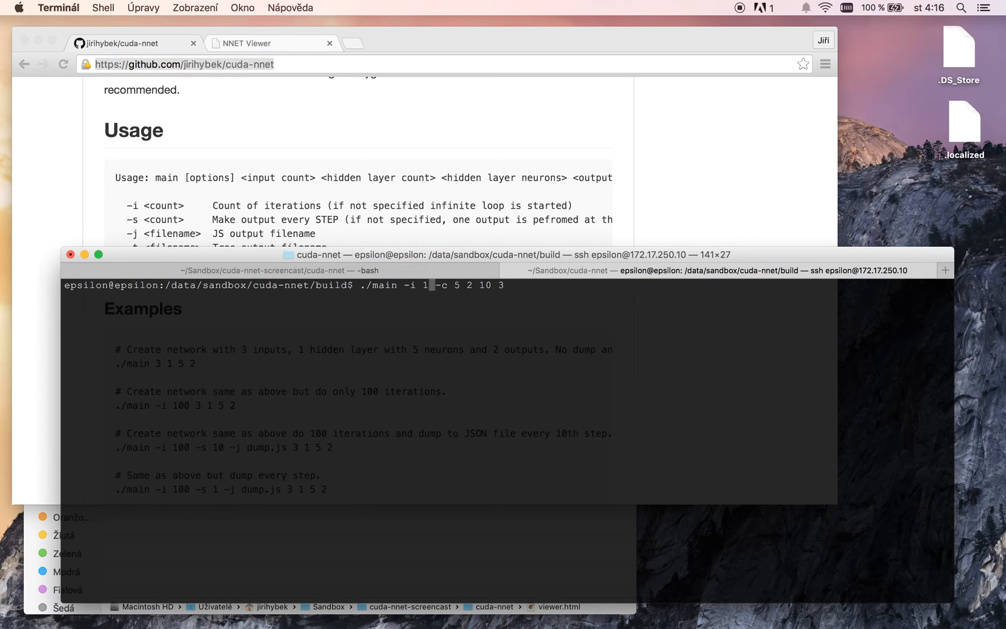
{"action": "type", "text": "00"}
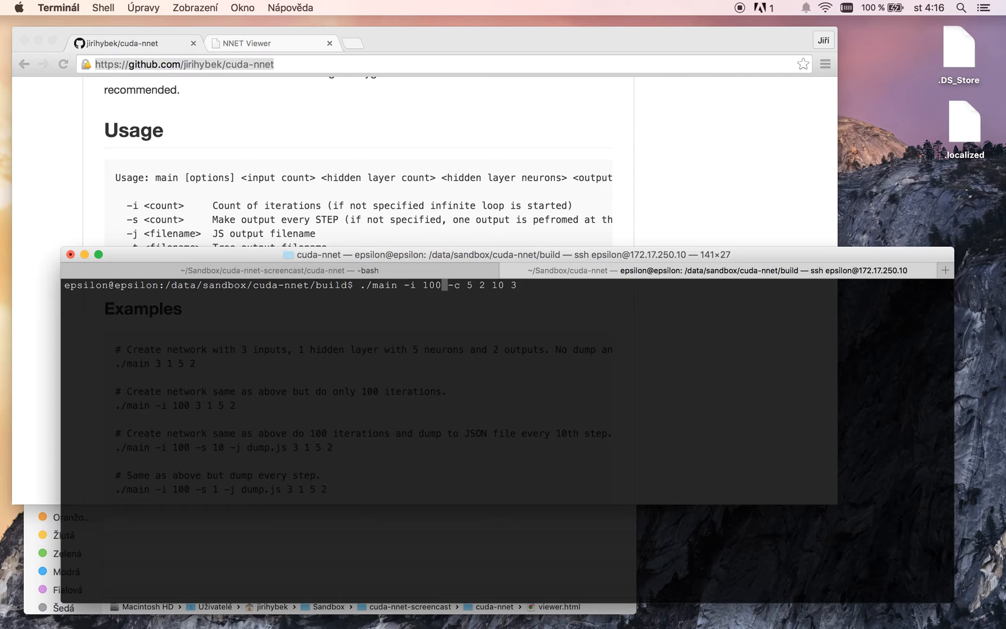
{"action": "key", "text": "Backspace"}
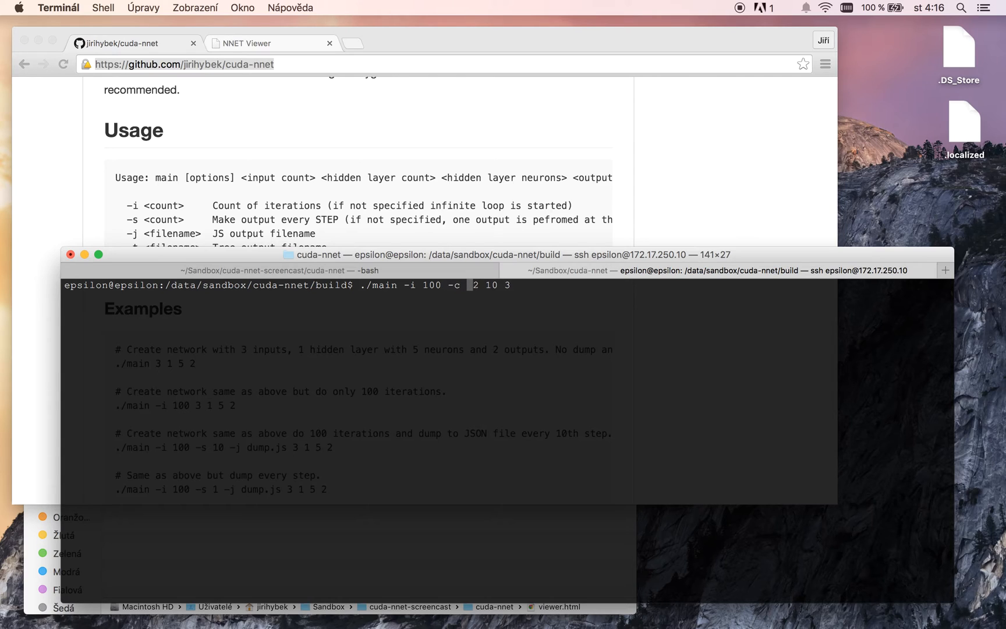
{"action": "type", "text": "10"}
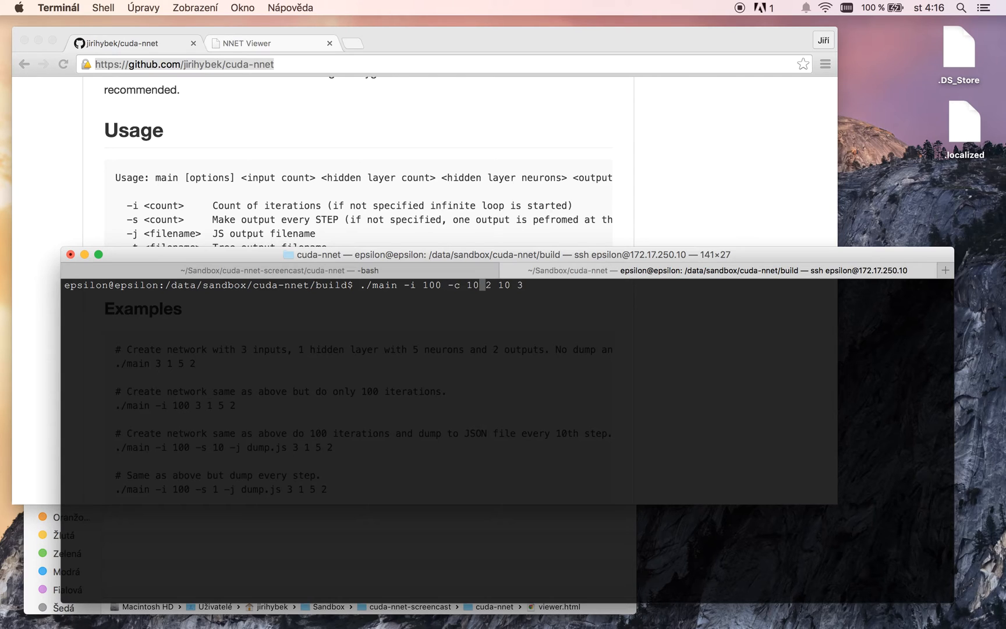
{"action": "type", "text": "3"}
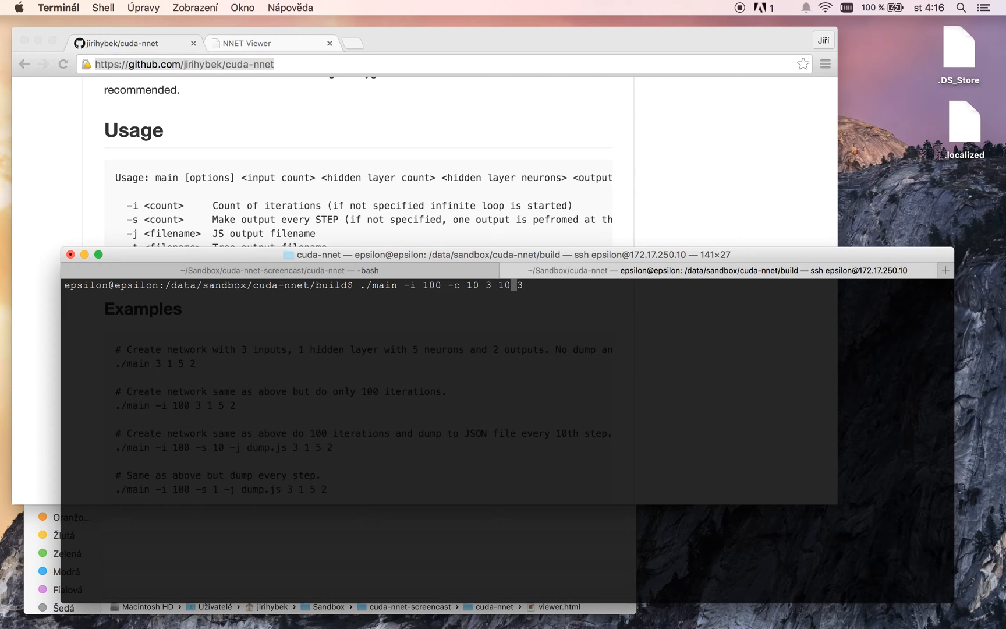
{"action": "type", "text": "00"}
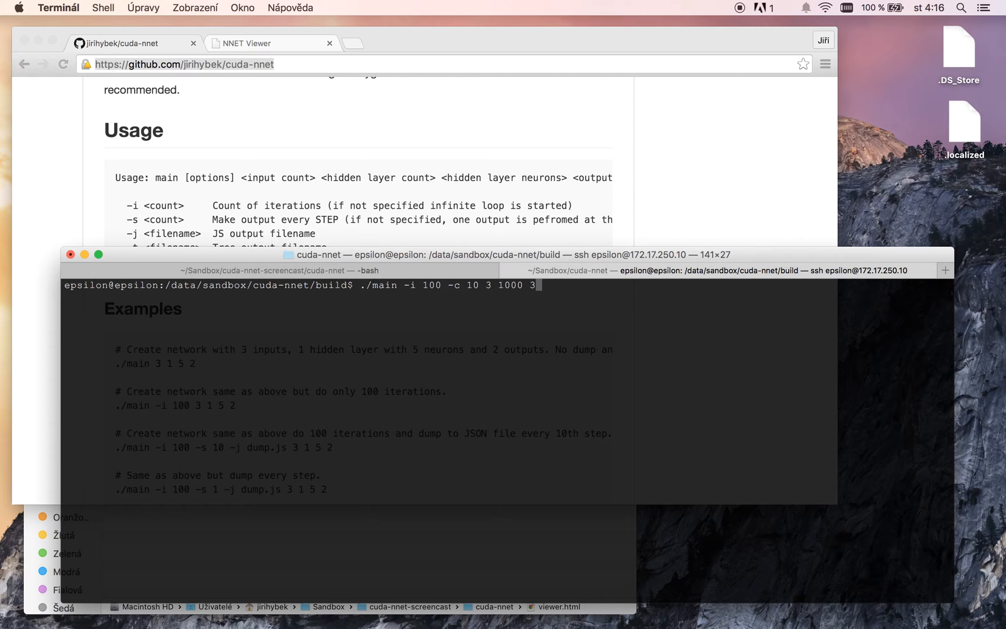
{"action": "type", "text": "0"}
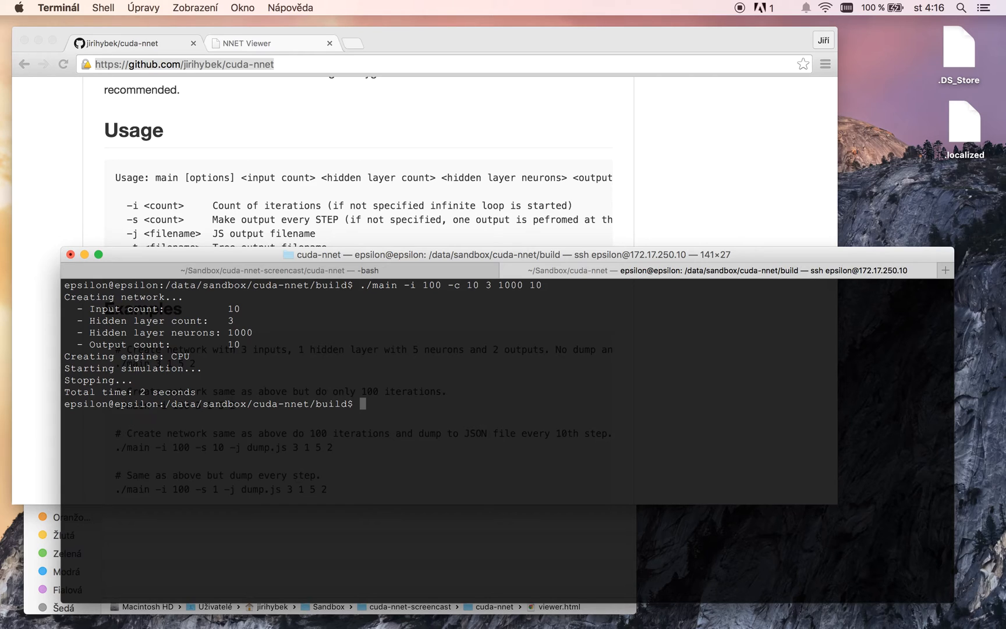
{"action": "type", "text": "./main -i 100 -c 10 3 1000 10"}
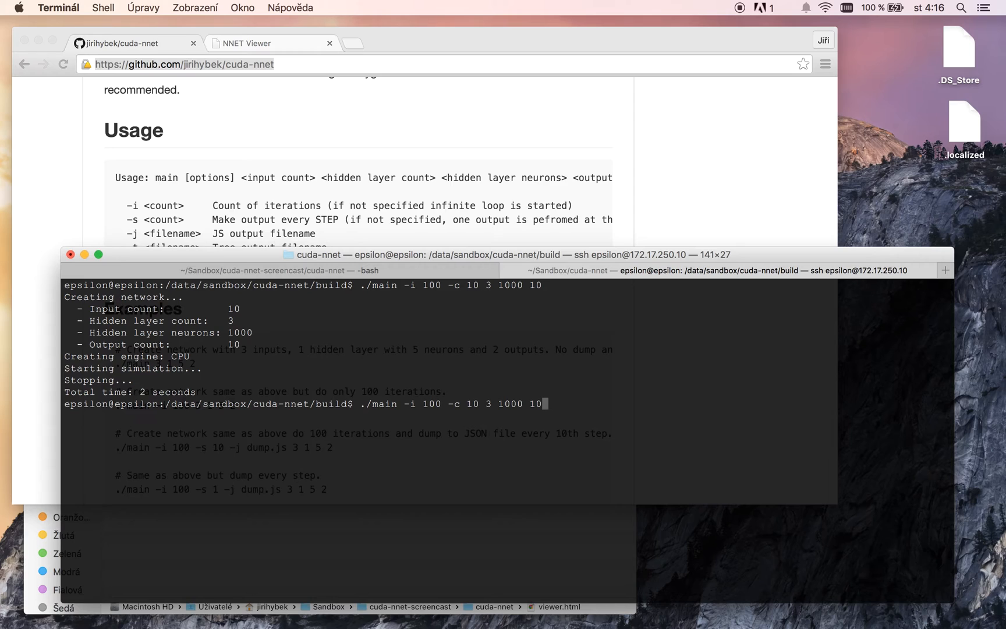
{"action": "mouse_move", "coordinate": [541, 463]}
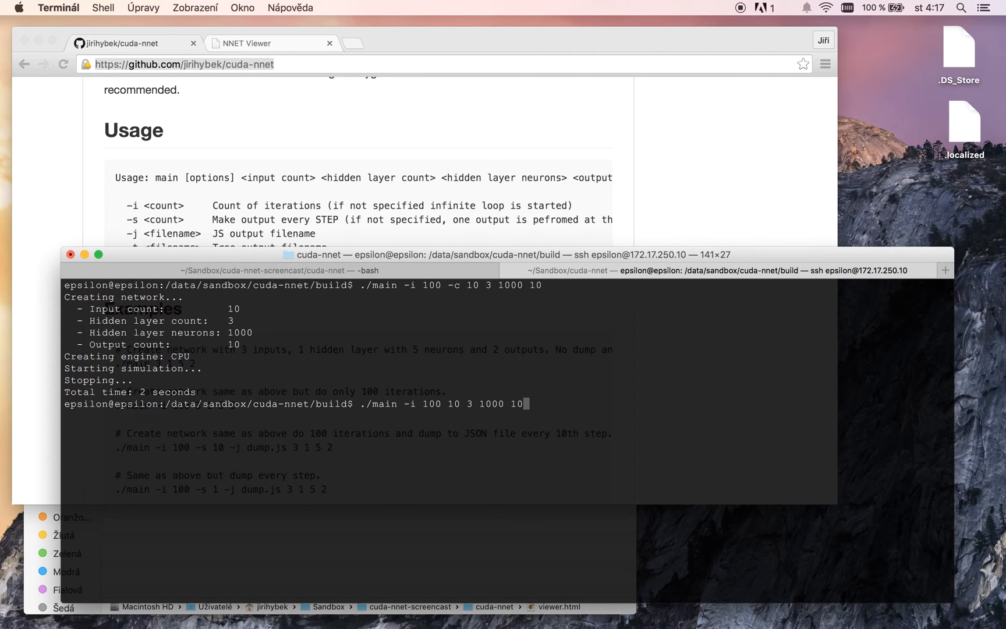
{"action": "key", "text": "Return"}
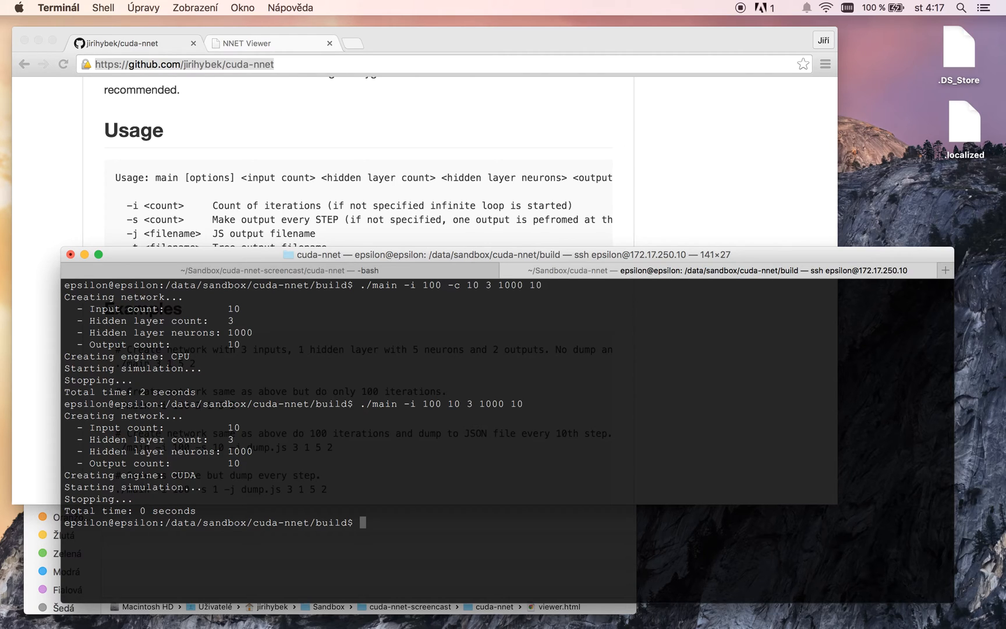
Step: Run ./main -i 100 with 10 inputs, 4 hidden layers of 1000 neurons on CPU, then on CUDA
{"action": "type", "text": "./main -i 100 -c 10 3 1000 10"}
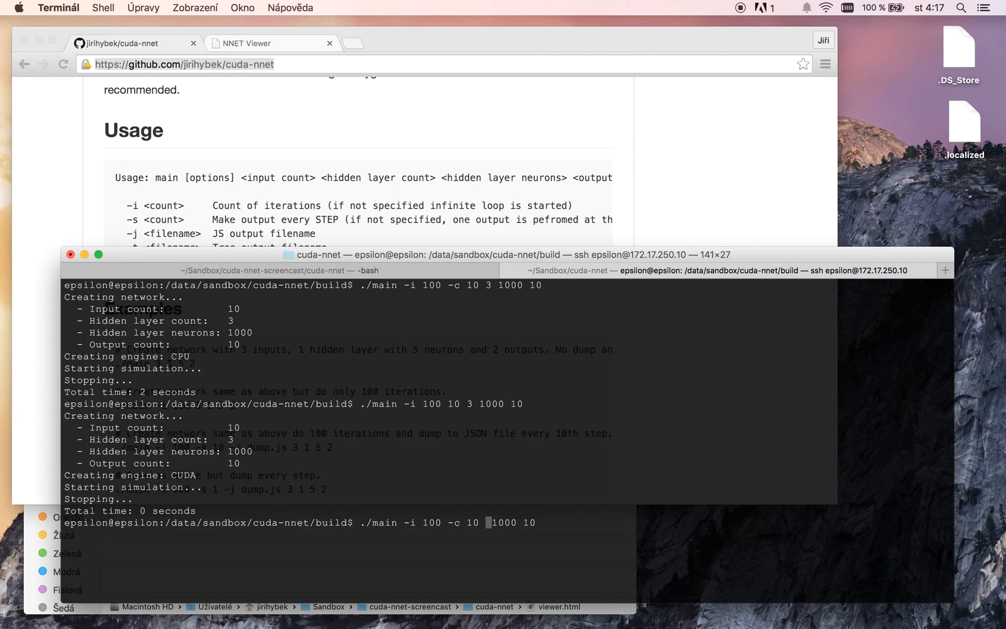
{"action": "type", "text": "4"}
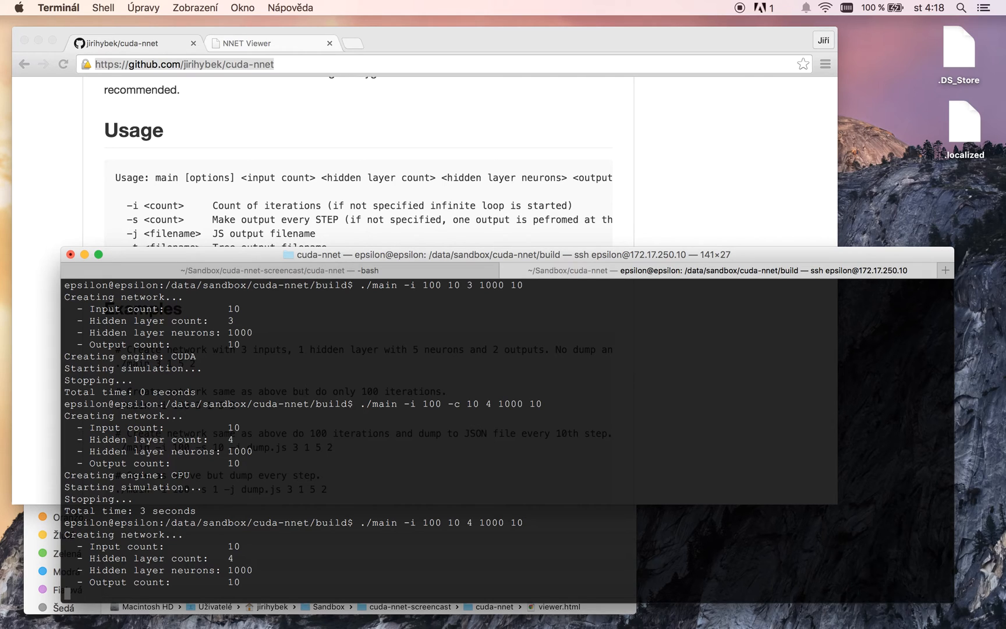
{"action": "scroll", "scroll_direction": "down", "scroll_amount": 3}
{"action": "type", "text": "./main -i 10000 5 2 10 1"}
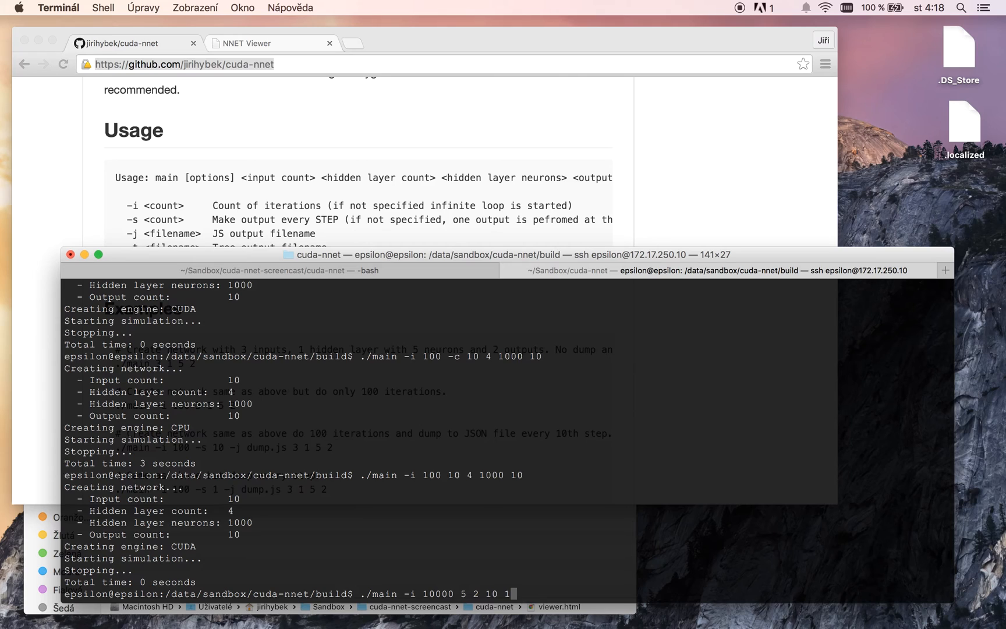
Step: Run the 5-2-10-3 network on CPU for 10000 and then 100000 iterations
{"action": "type", "text": "3"}
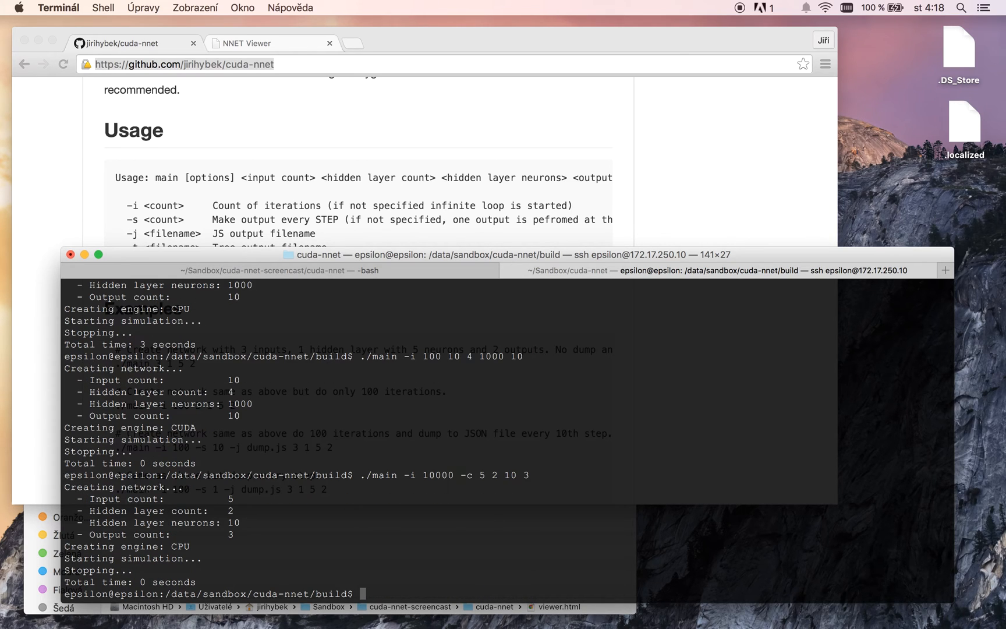
{"action": "type", "text": "./main -i 10000 -c 5 2 10 3"}
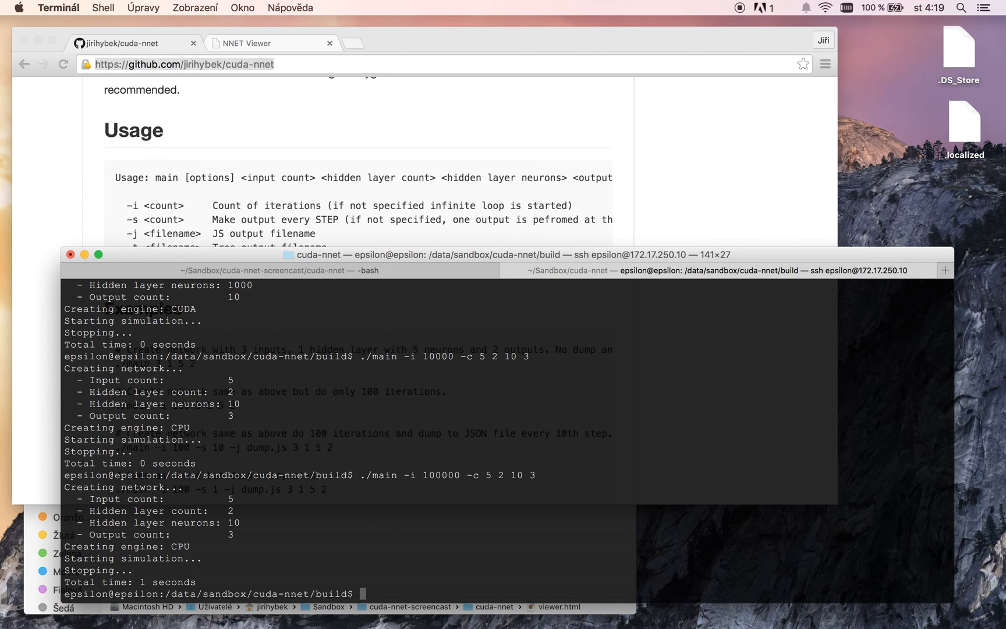
{"action": "type", "text": "./main -i 100000 -c 5 2 10 3"}
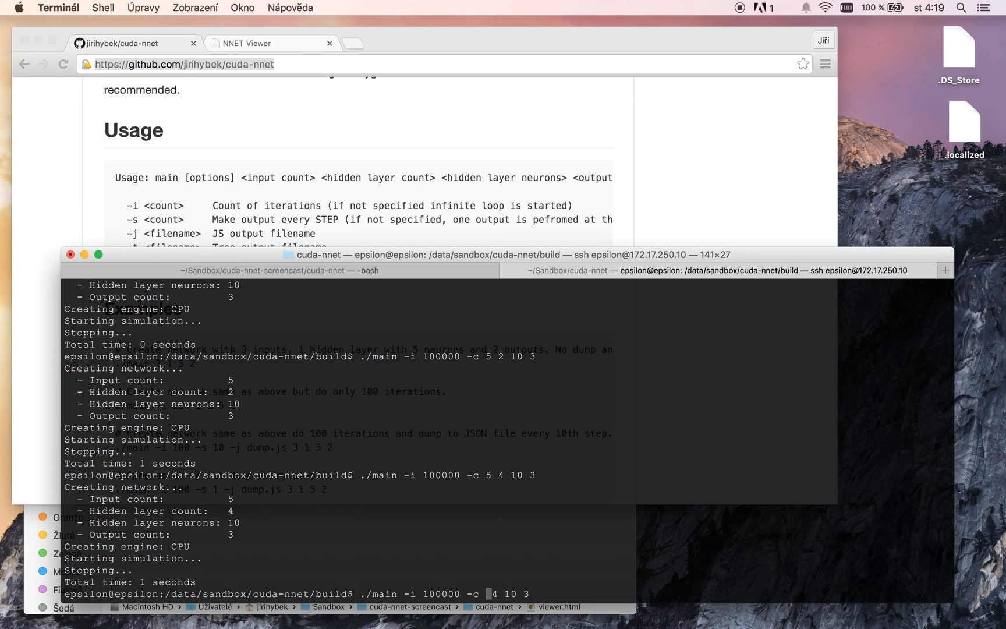
Step: Run 100000 CPU iterations of a 5-4-10-3 network, then a 10-5-14-5 network
{"action": "type", "text": "10"}
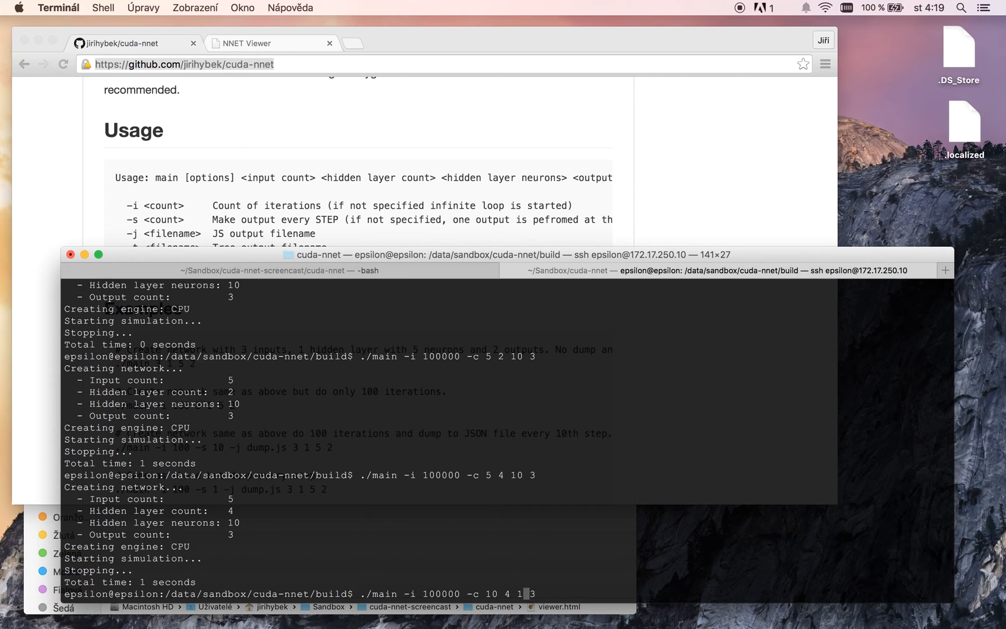
{"action": "type", "text": "4"}
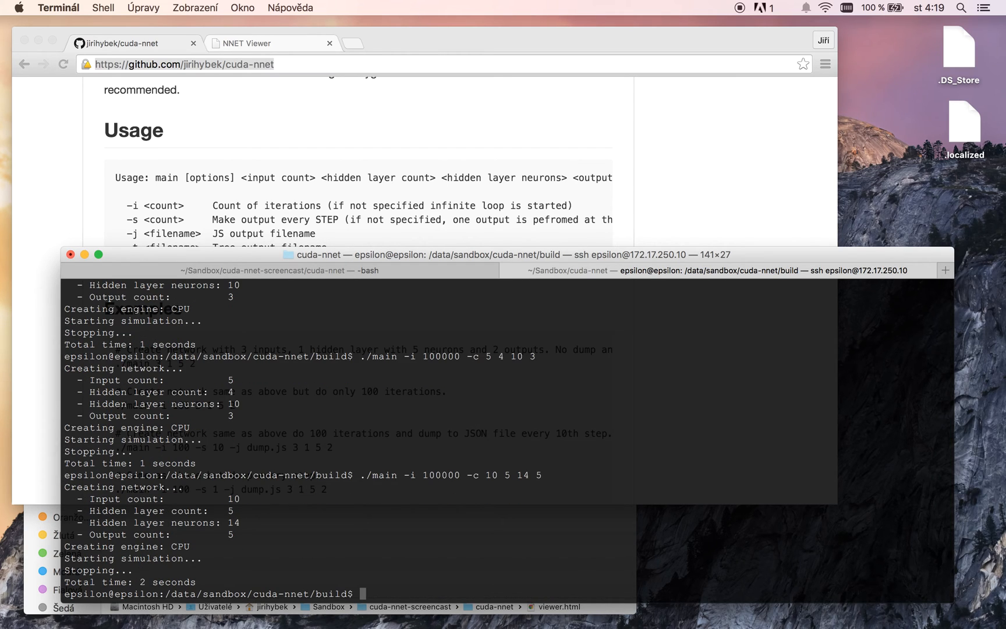
{"action": "type", "text": "./main -i 100000 -c 10 5 14 5"}
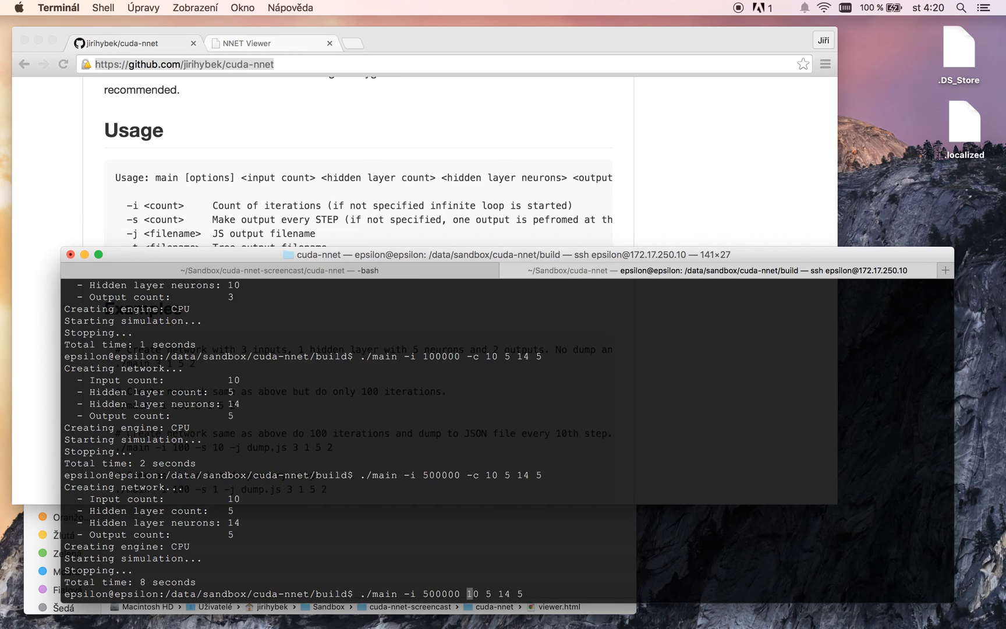
Step: Start the 500000-iteration 10-5-14-5 run on CUDA after the 8-second CPU run
{"action": "key", "text": "Return"}
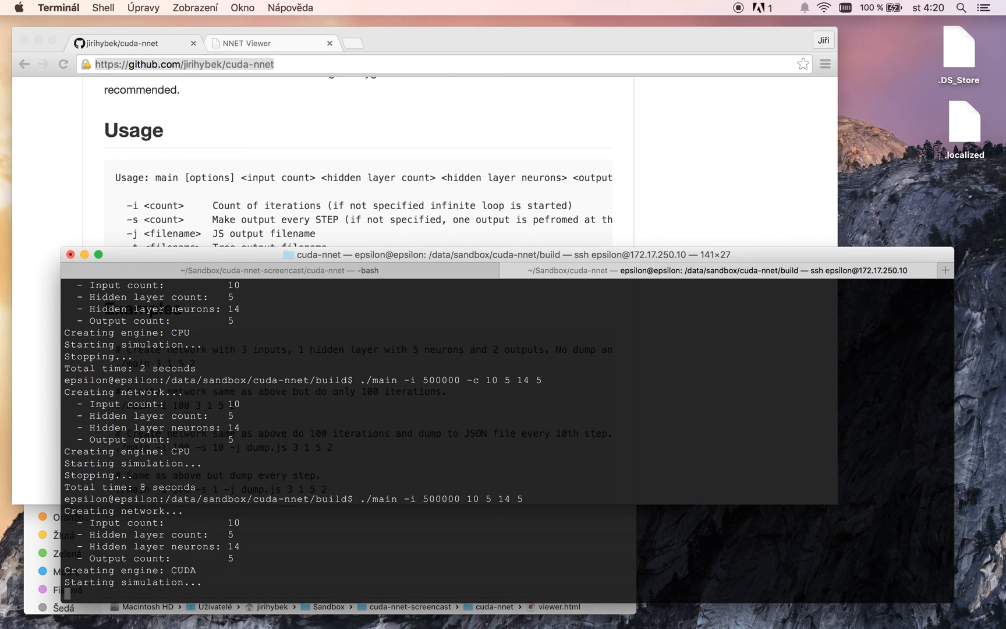